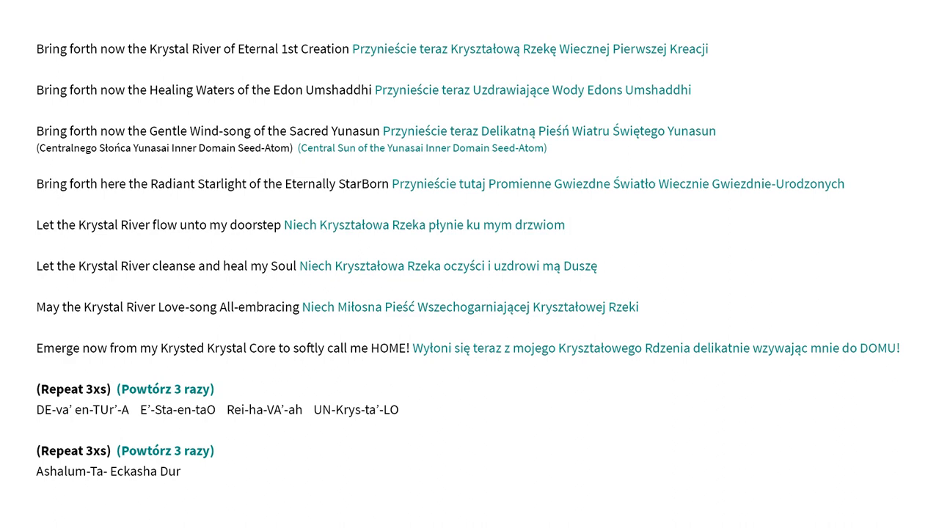
scroll("down", 3)
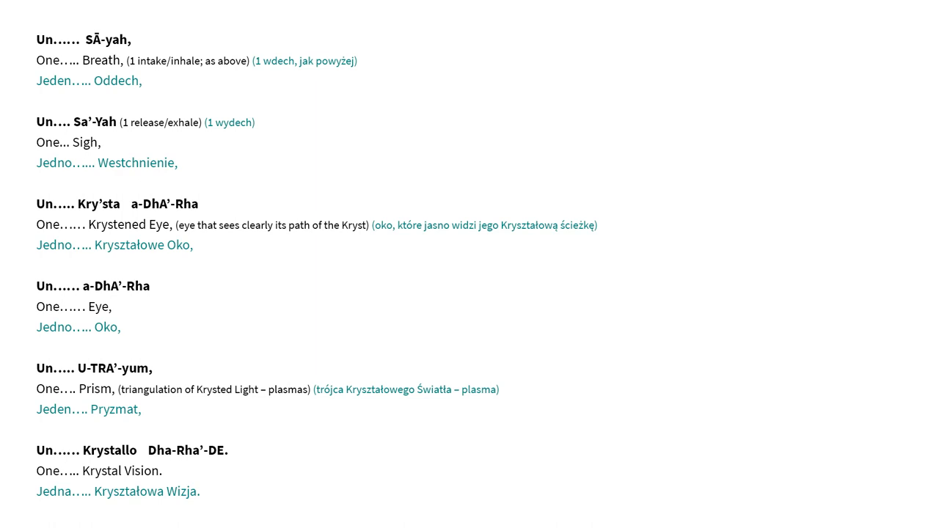
scroll("down", 3)
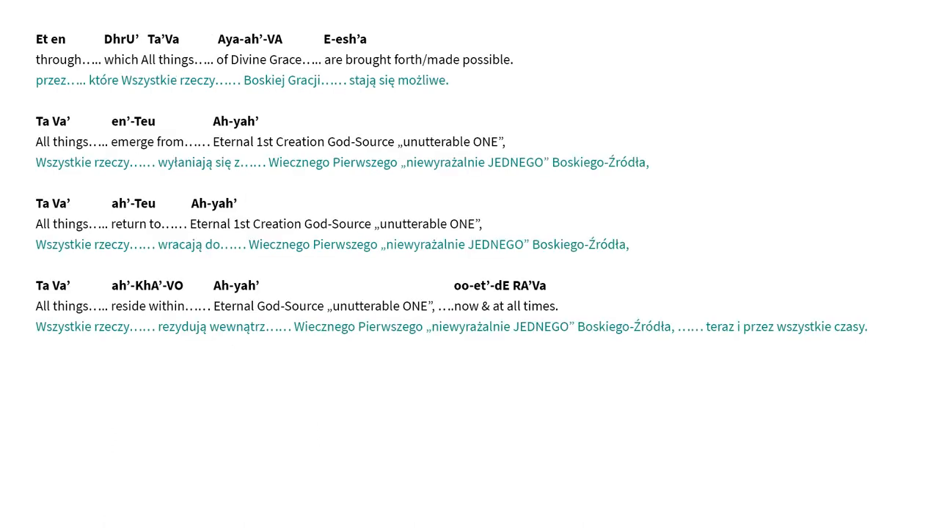